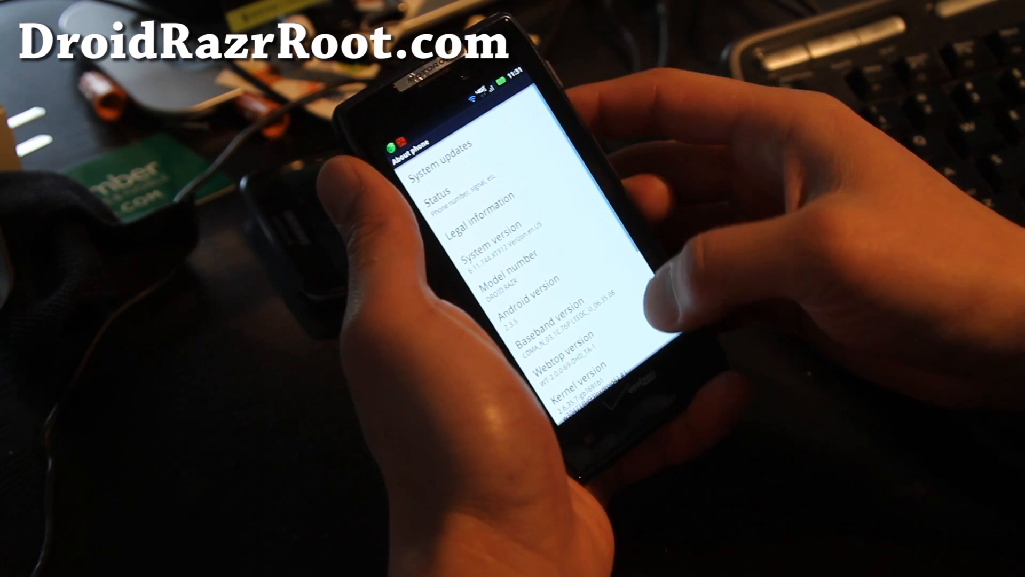
Scroll through the app drawer to reach and launch Safestrap
scroll(down, 3)
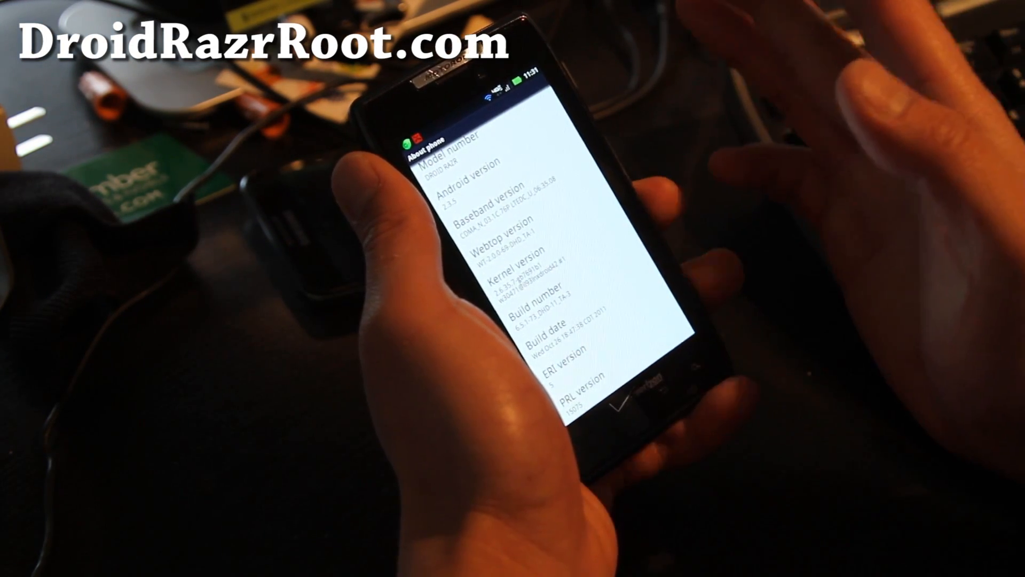
scroll(down, 3)
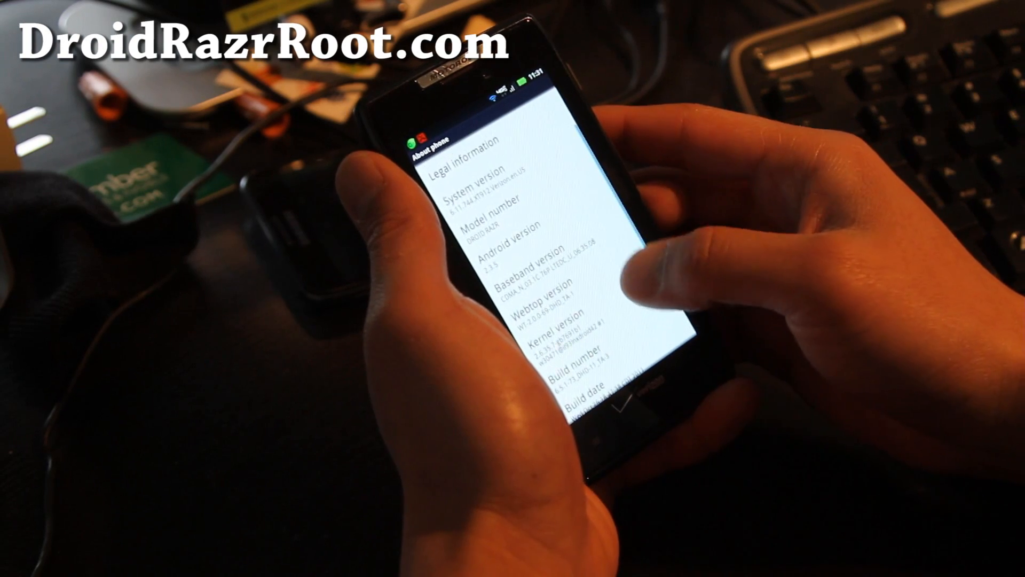
scroll(down, 3)
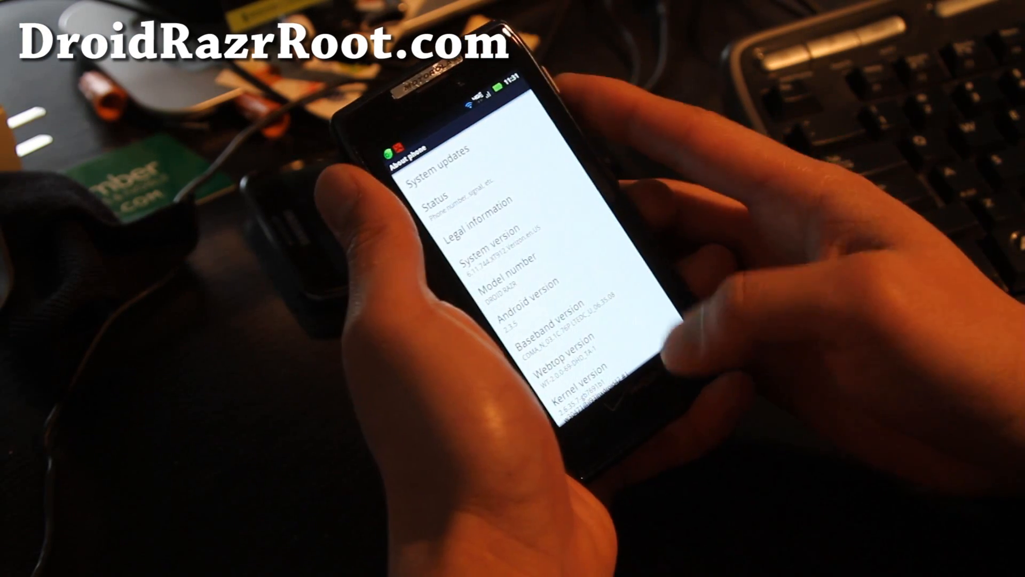
scroll(down, 3)
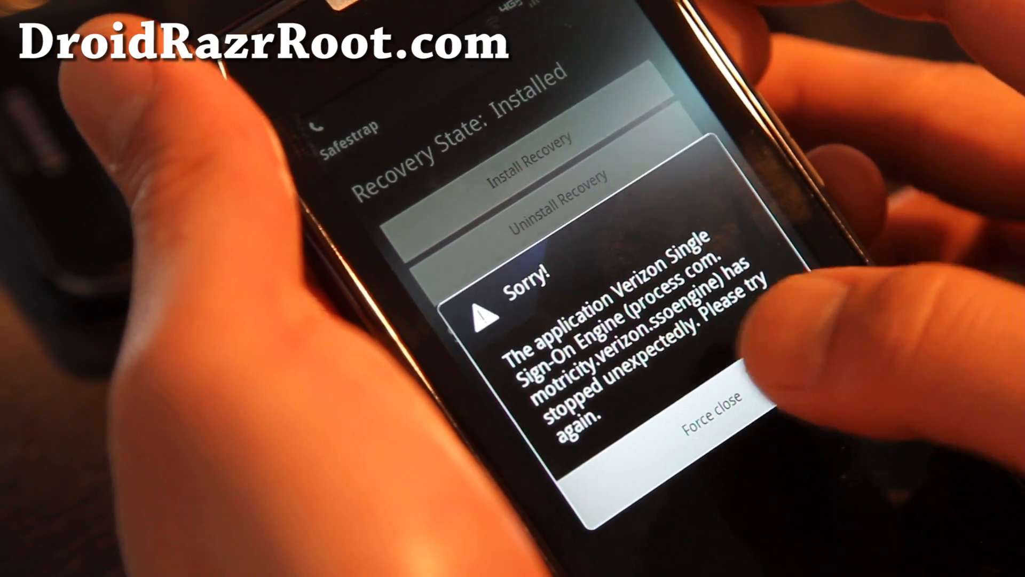
Force-close the Verizon Single Sign-On Engine crash and start Uninstall Recovery in Safestrap
click(709, 418)
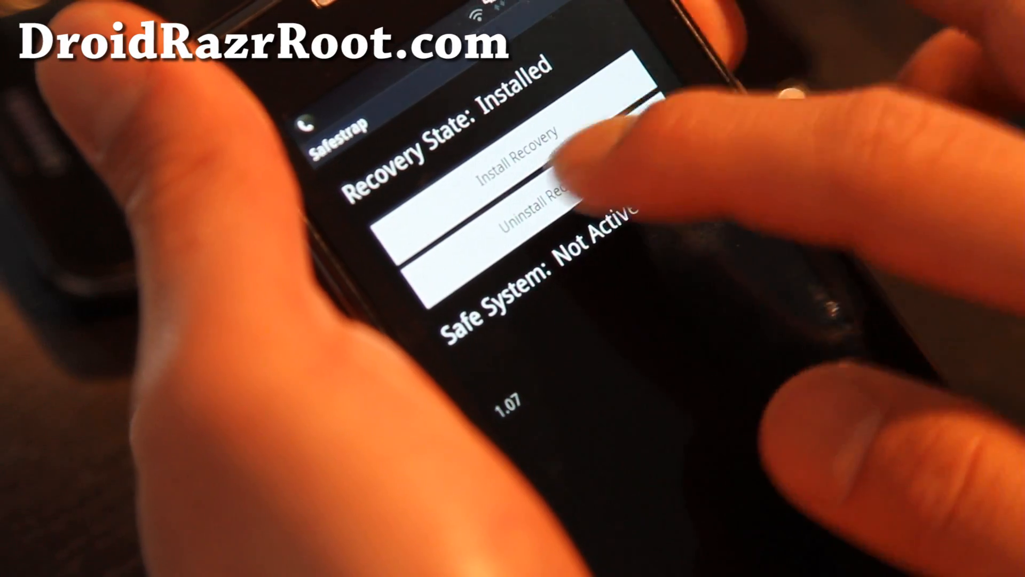
click(542, 219)
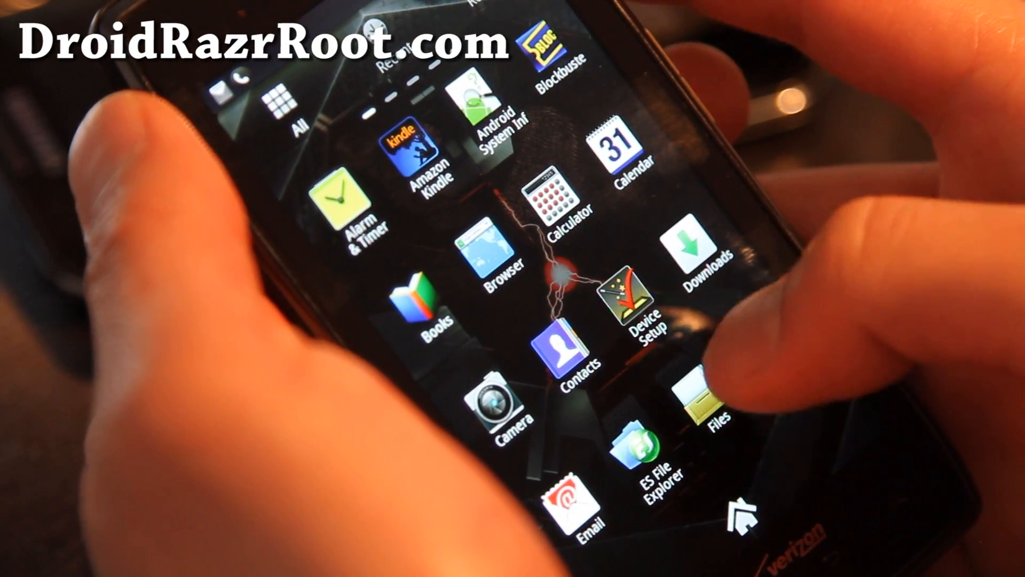
Launch ES File Explorer from the app drawer
click(651, 458)
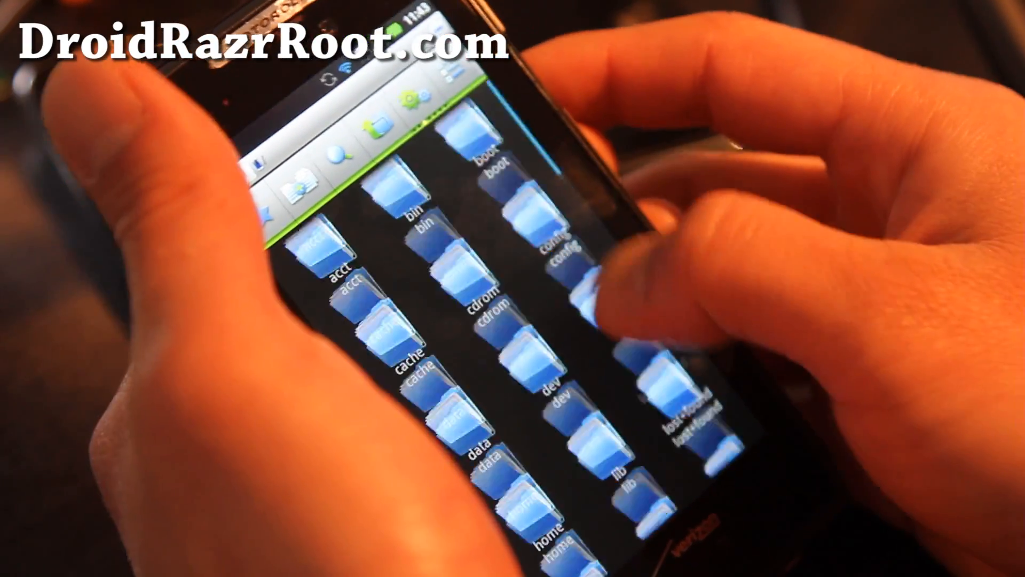
Browse into /system/xbin and scroll its listing down to the su file
scroll(down, 3)
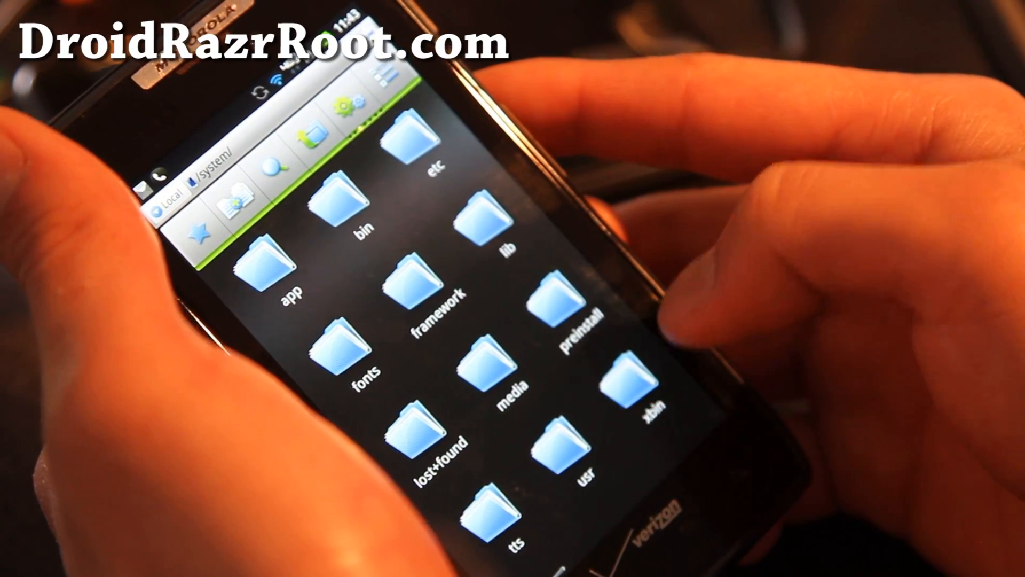
click(629, 388)
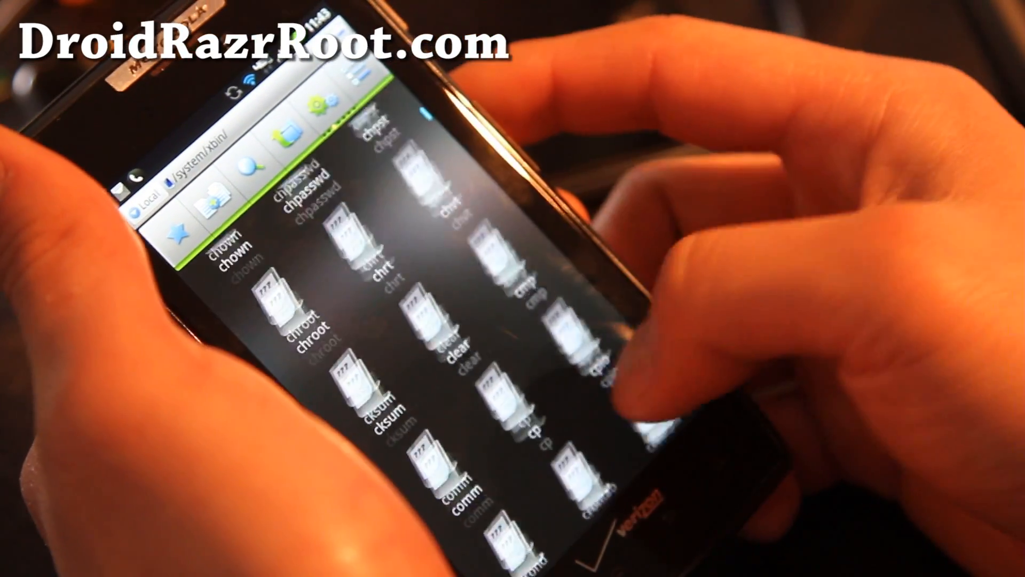
scroll(down, 3)
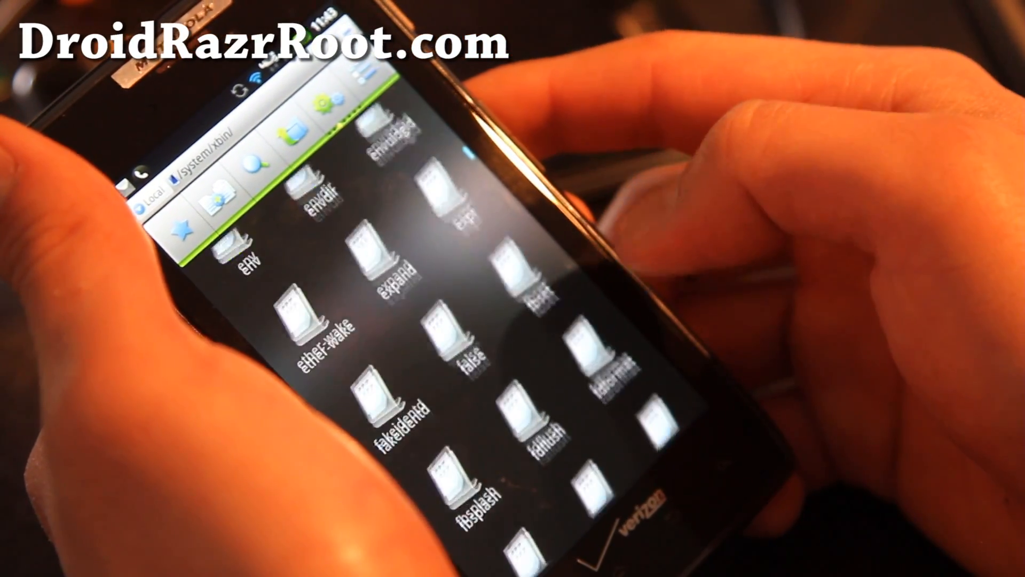
scroll(down, 3)
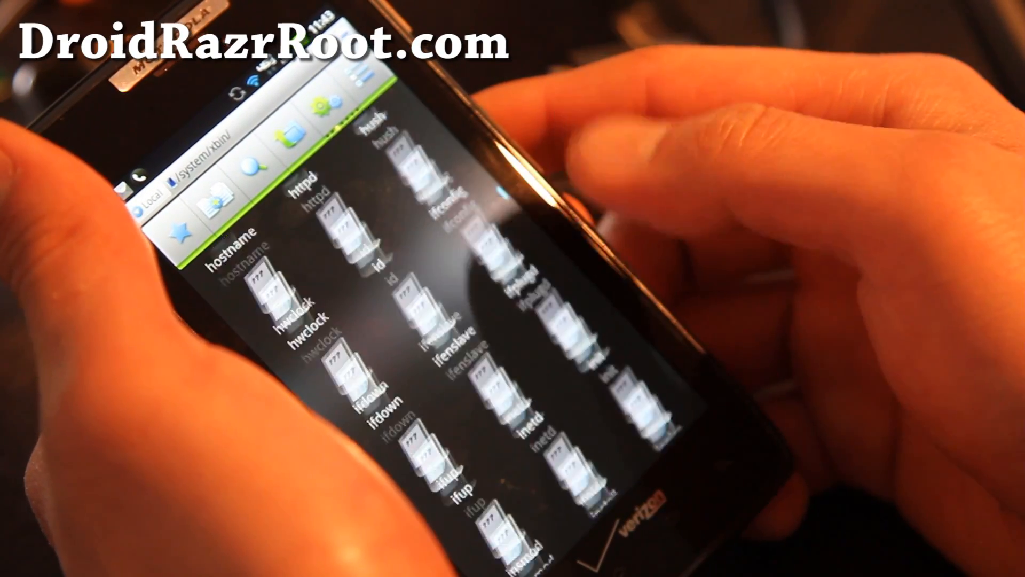
scroll(down, 3)
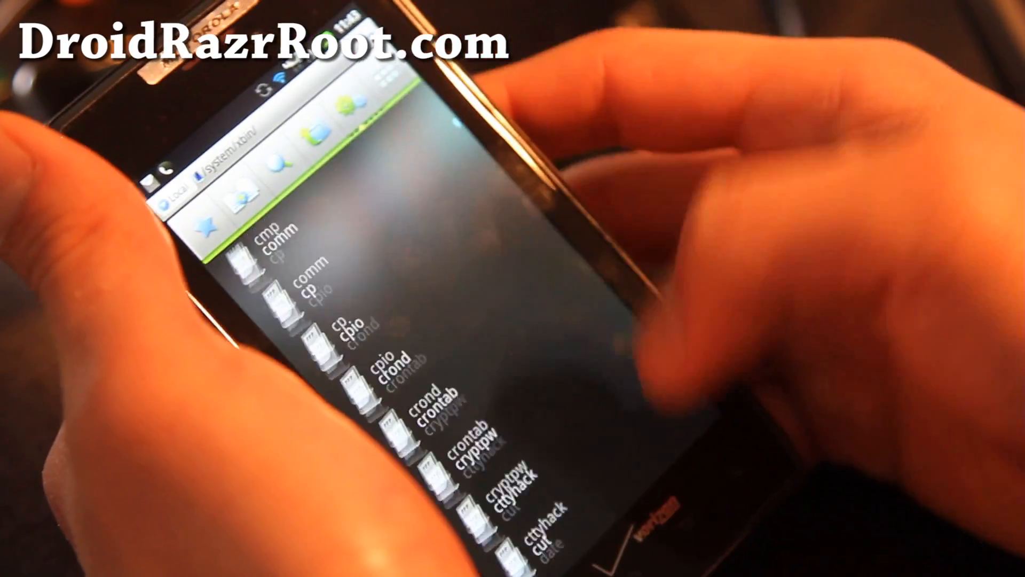
scroll(down, 3)
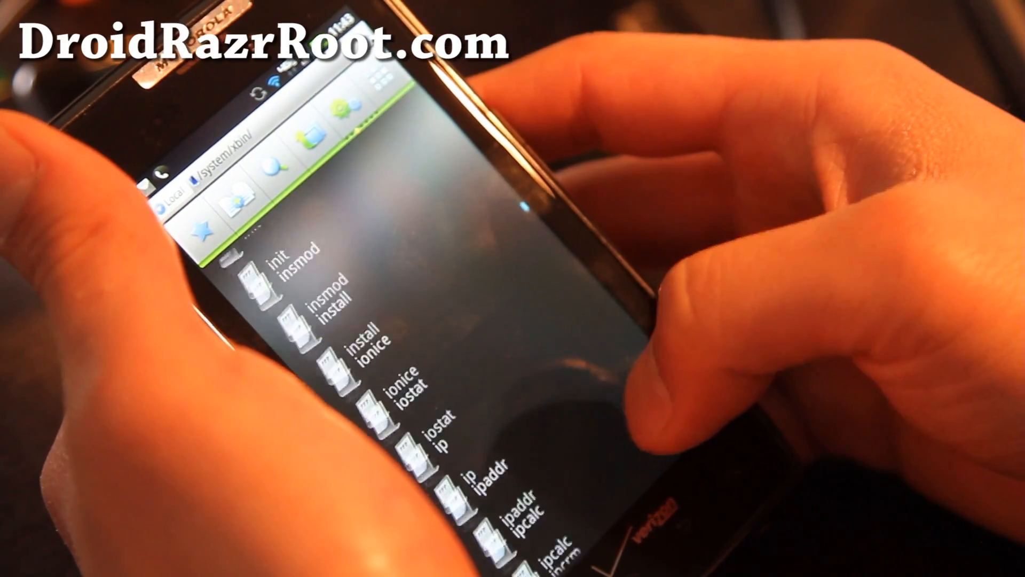
scroll(down, 3)
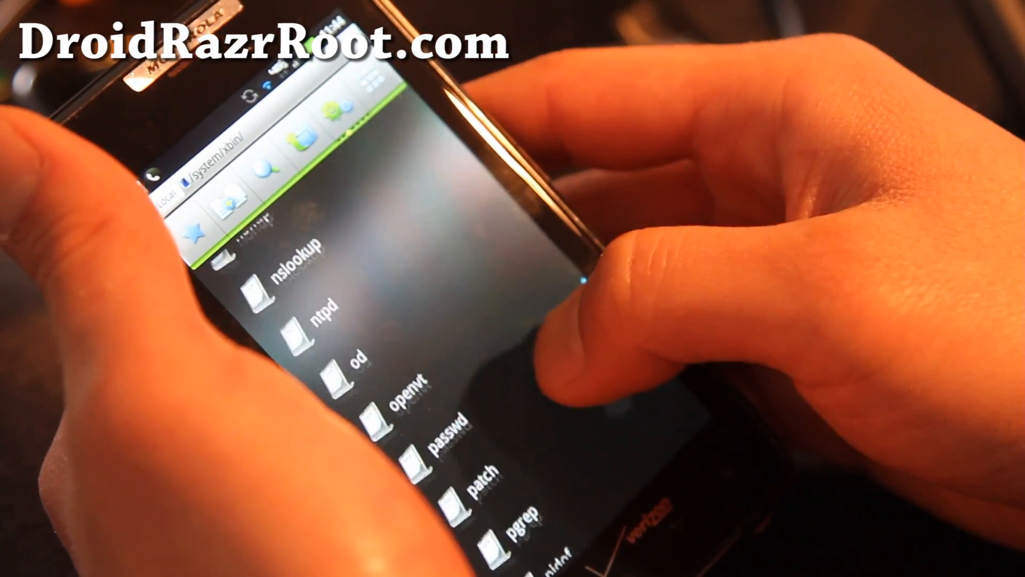
scroll(down, 3)
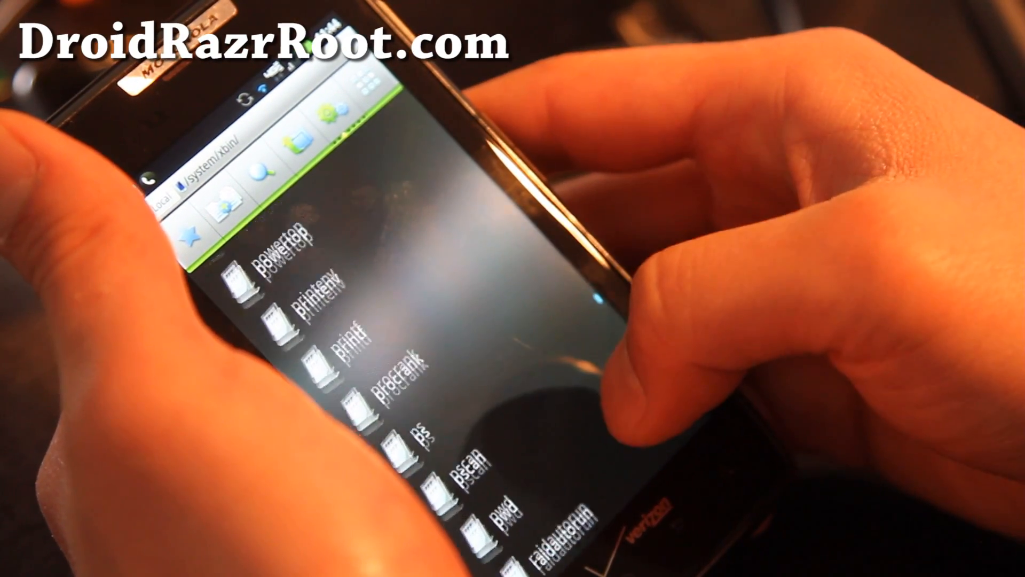
scroll(down, 3)
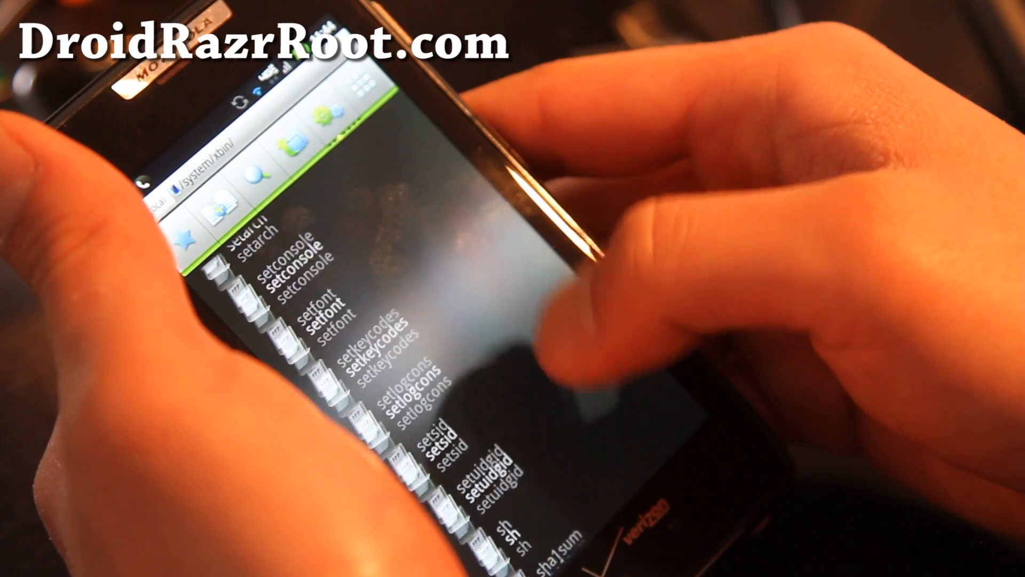
scroll(down, 3)
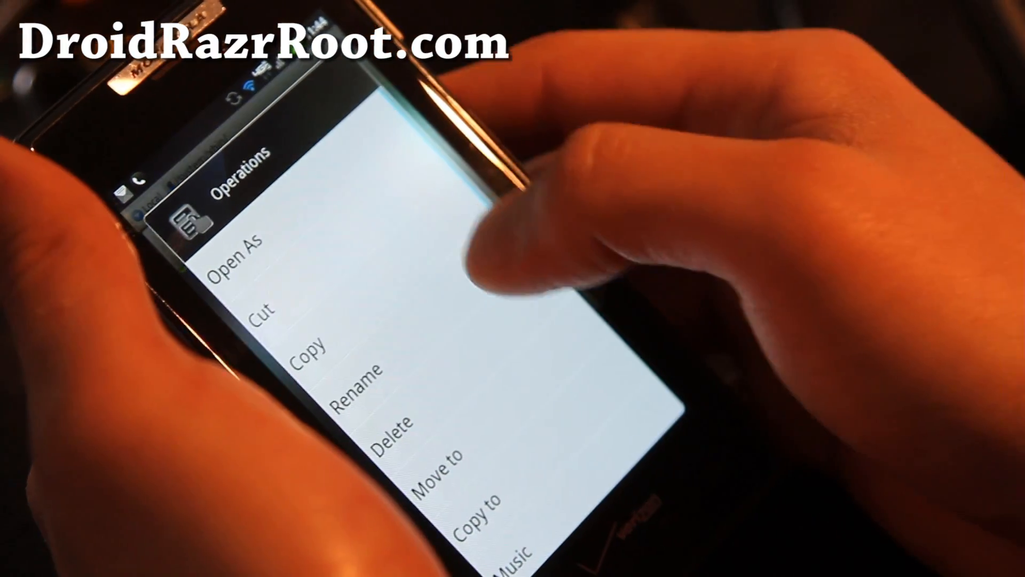
Delete the su file from /system/xbin and confirm the deletion
click(393, 422)
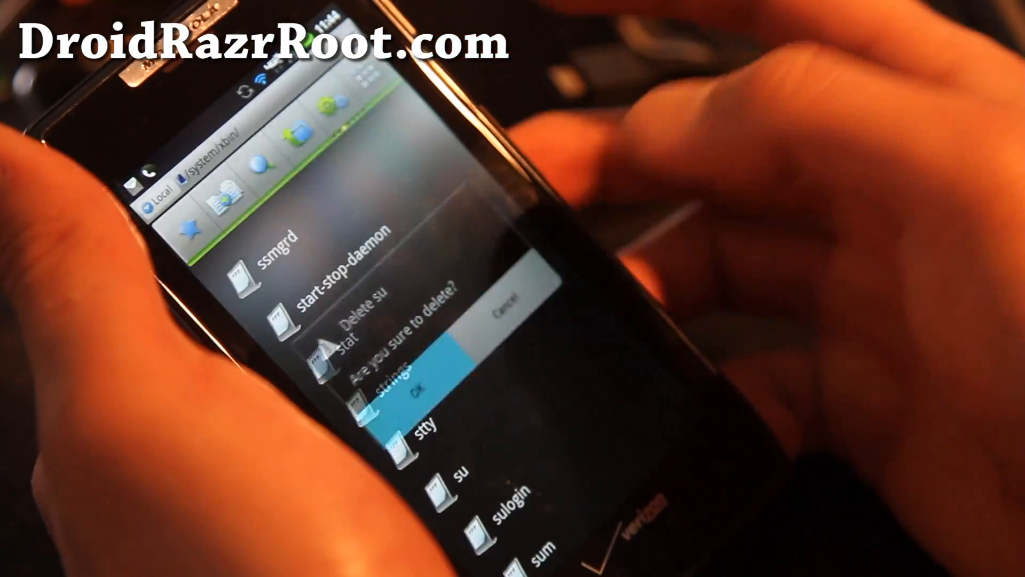
click(416, 387)
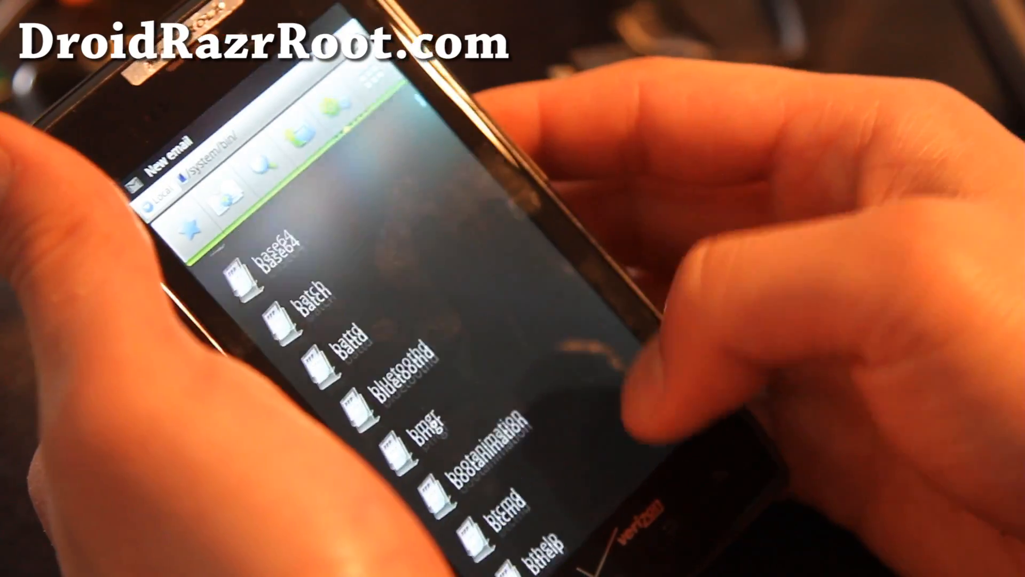
Scroll /system/bin down to su and choose Delete for it
scroll(down, 3)
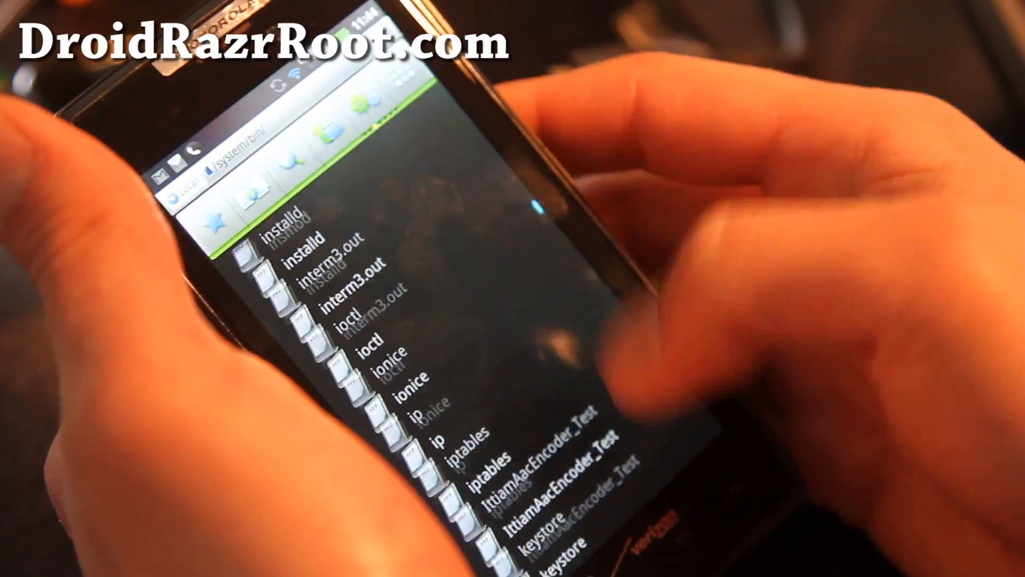
scroll(down, 3)
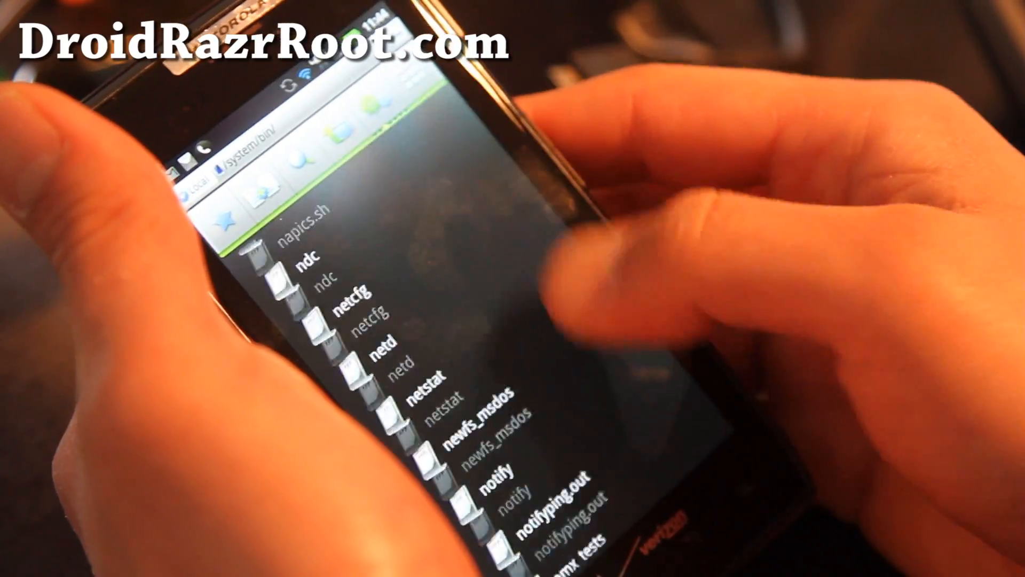
scroll(down, 3)
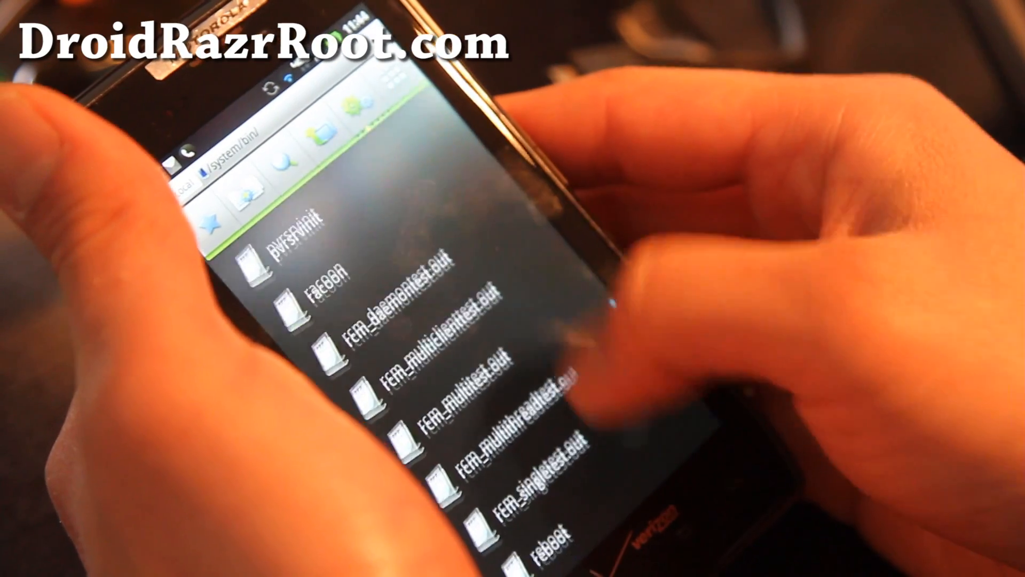
scroll(down, 3)
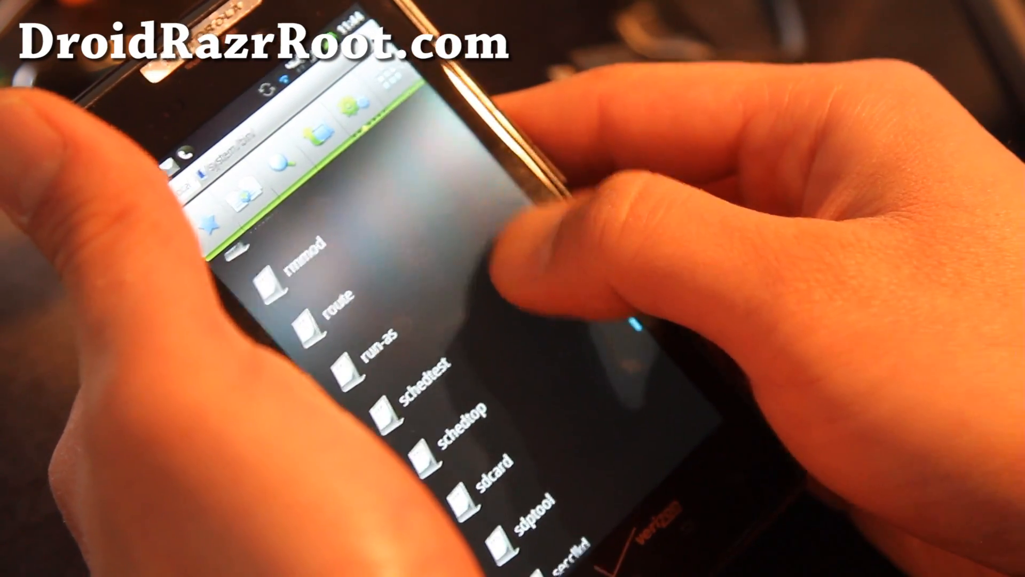
scroll(down, 3)
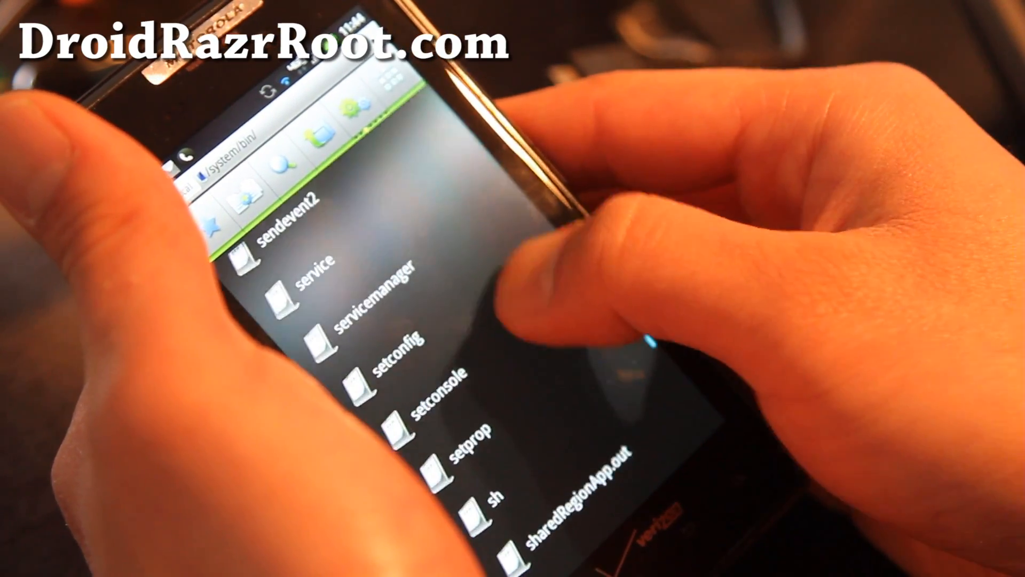
scroll(down, 3)
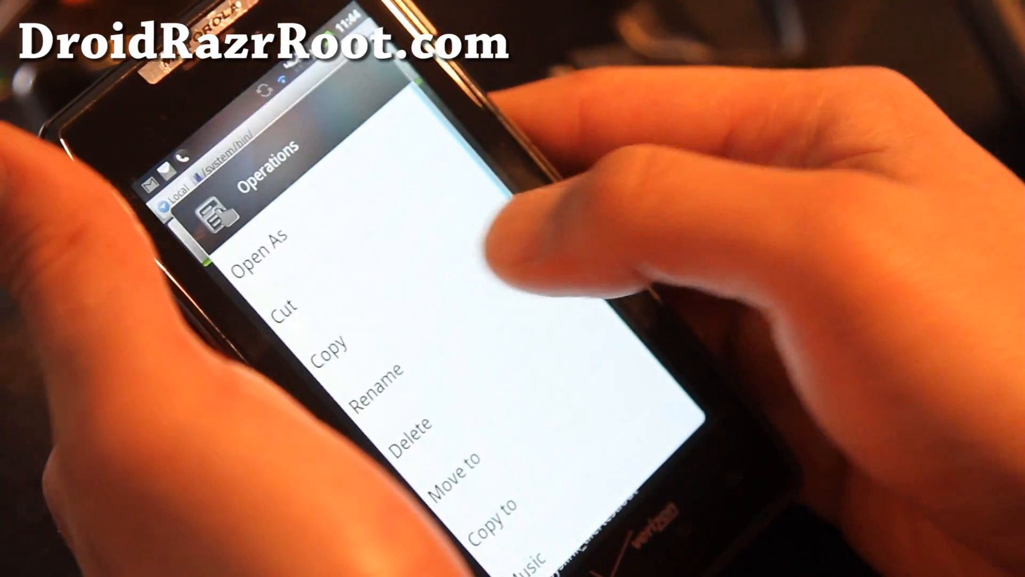
click(410, 431)
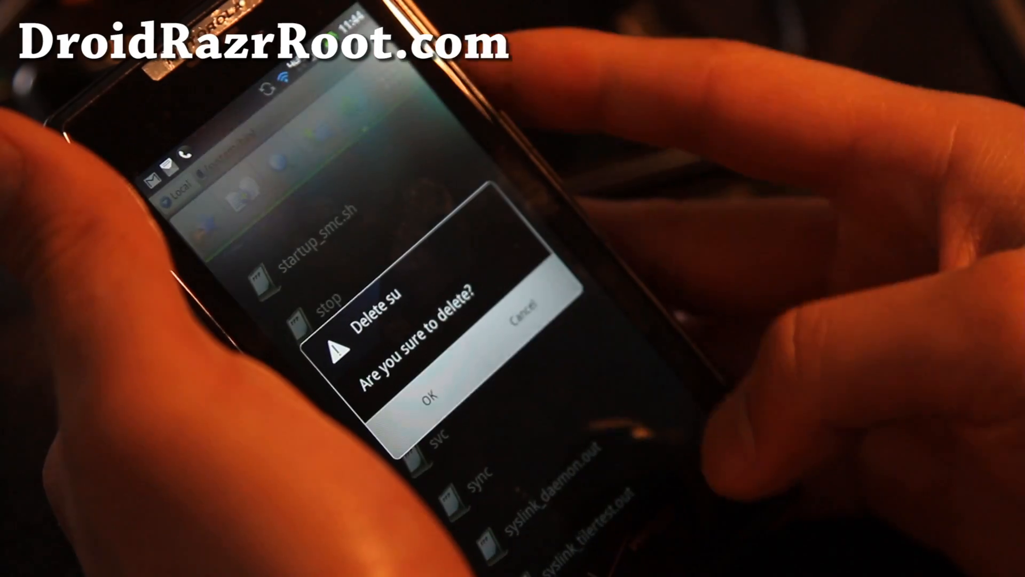
Confirm deleting su from /system/bin, then browse into /system/app
click(428, 397)
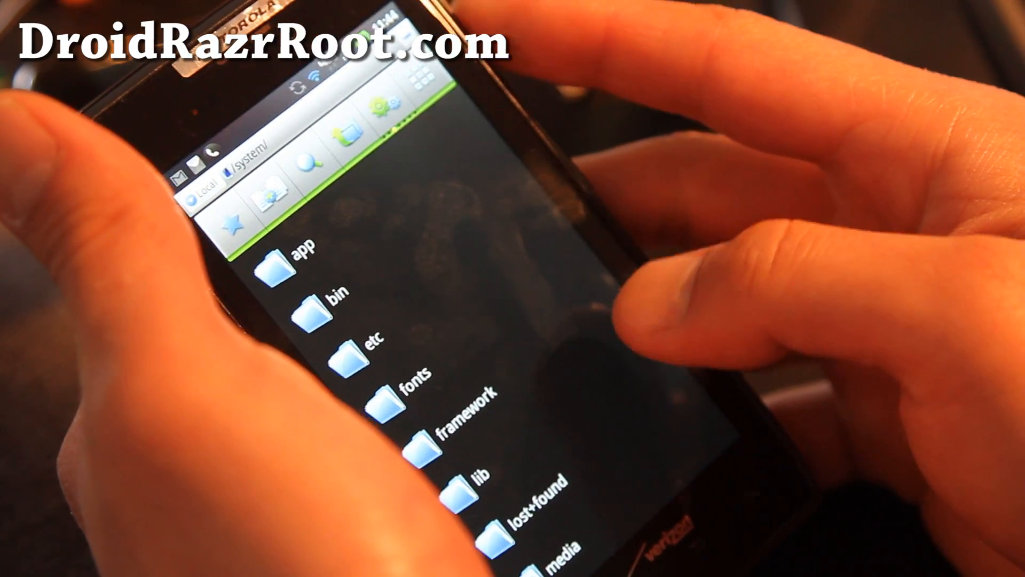
click(304, 274)
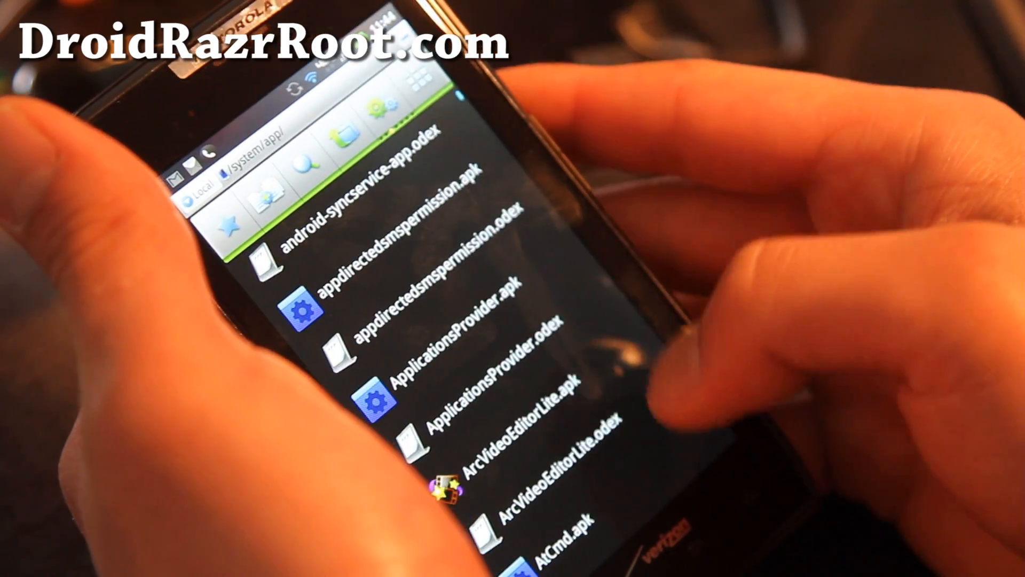
scroll(down, 3)
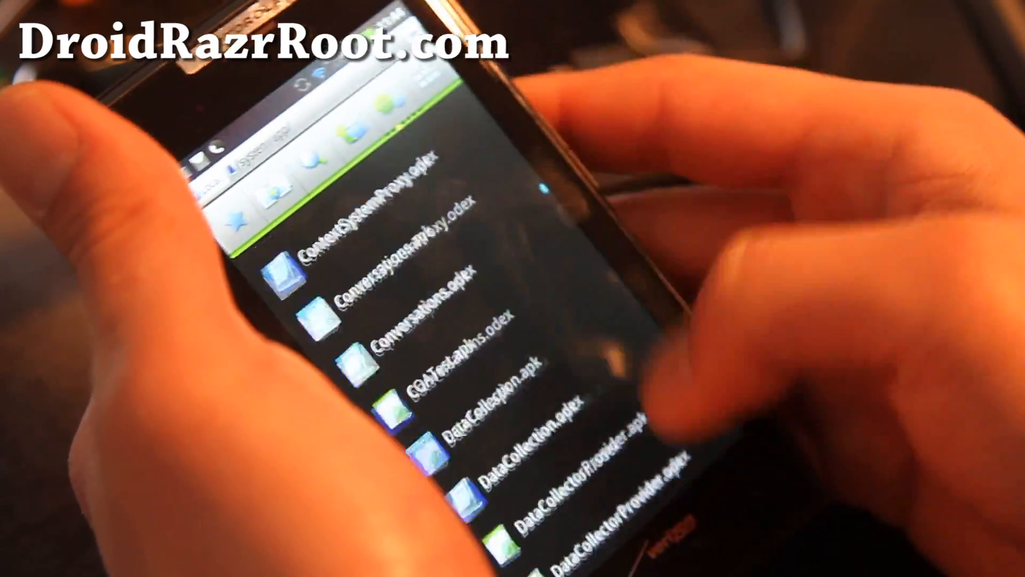
scroll(down, 3)
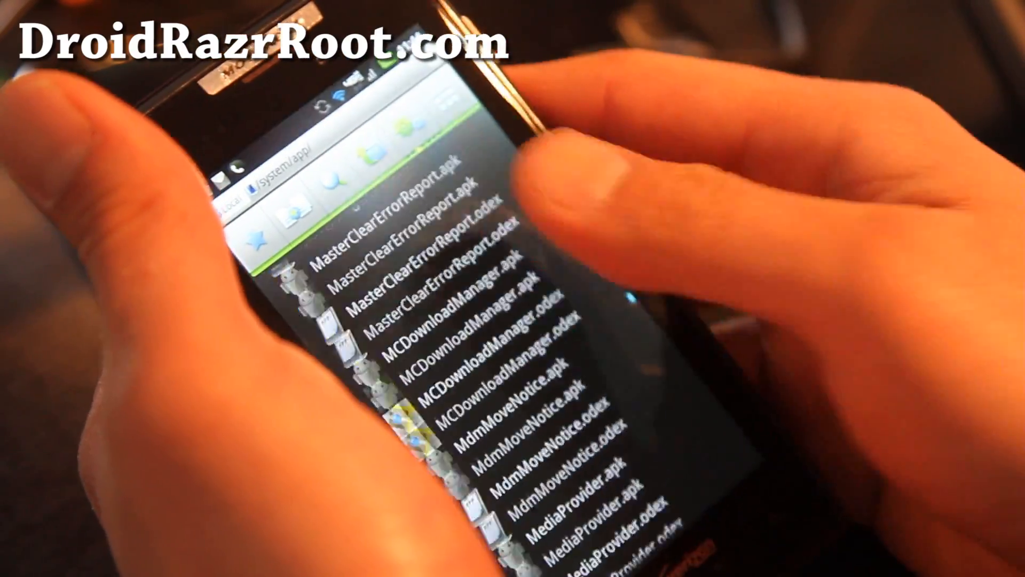
scroll(down, 3)
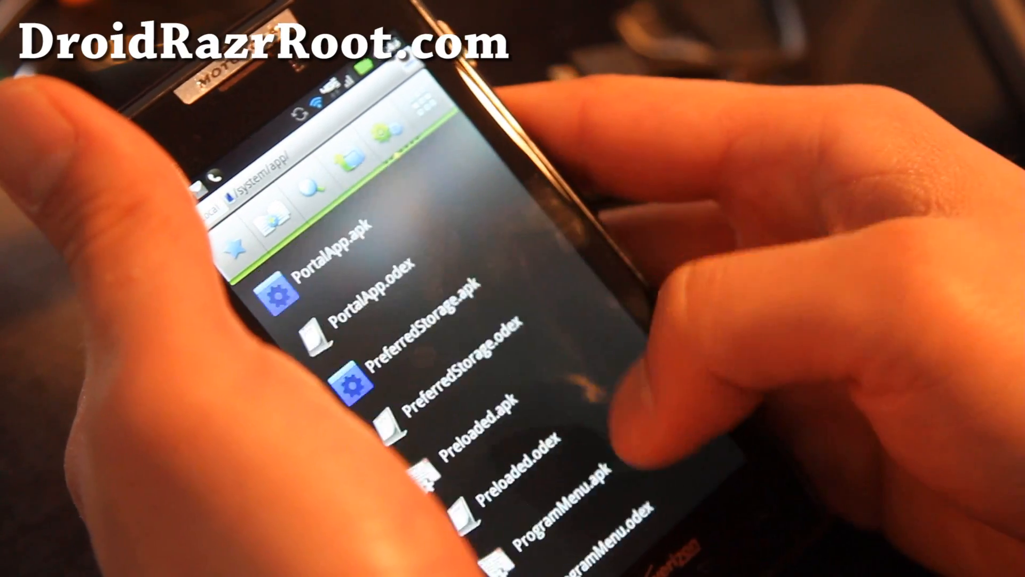
scroll(down, 3)
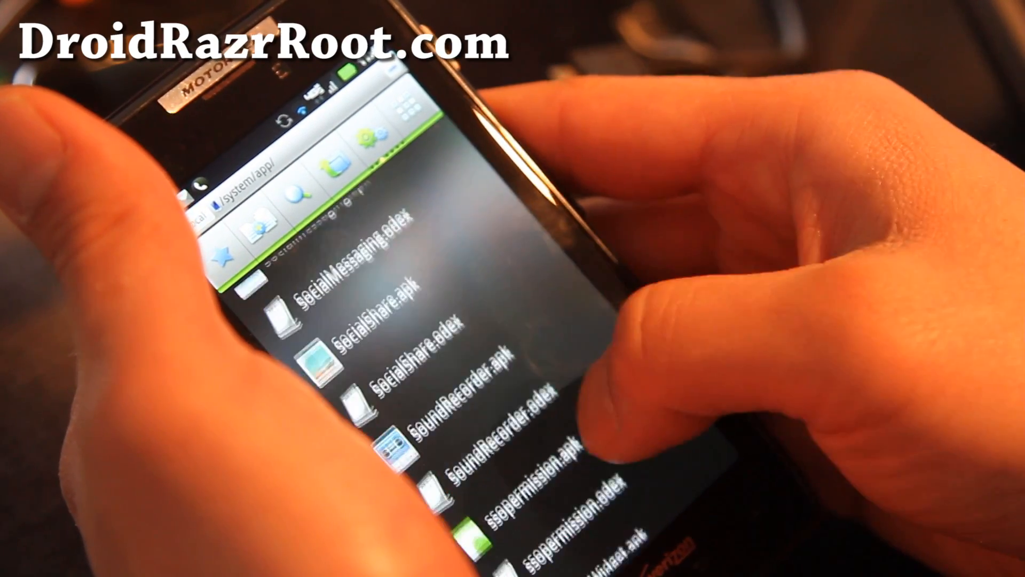
Scroll to Superuser.apk in /system/app and delete it
scroll(down, 3)
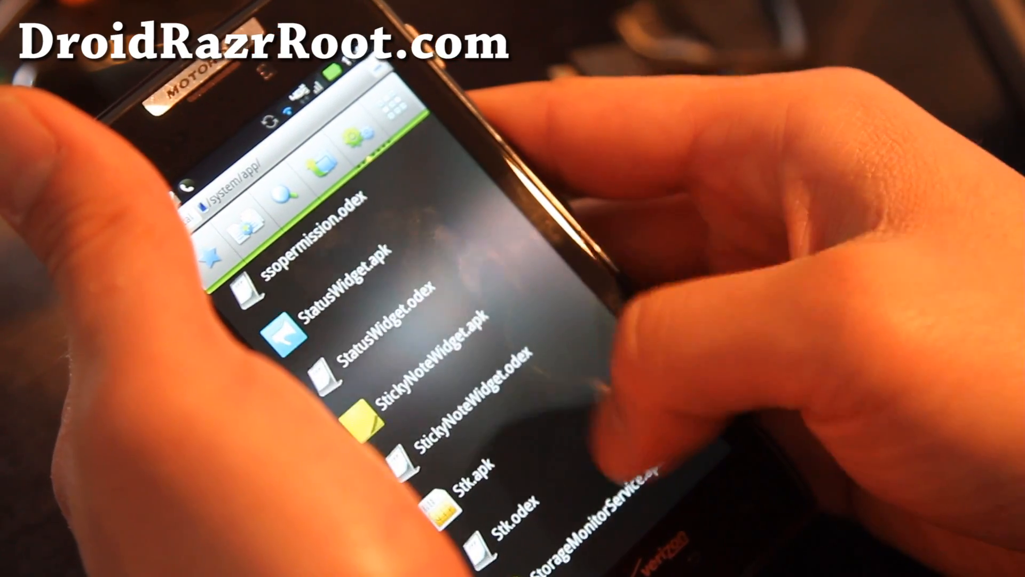
scroll(down, 3)
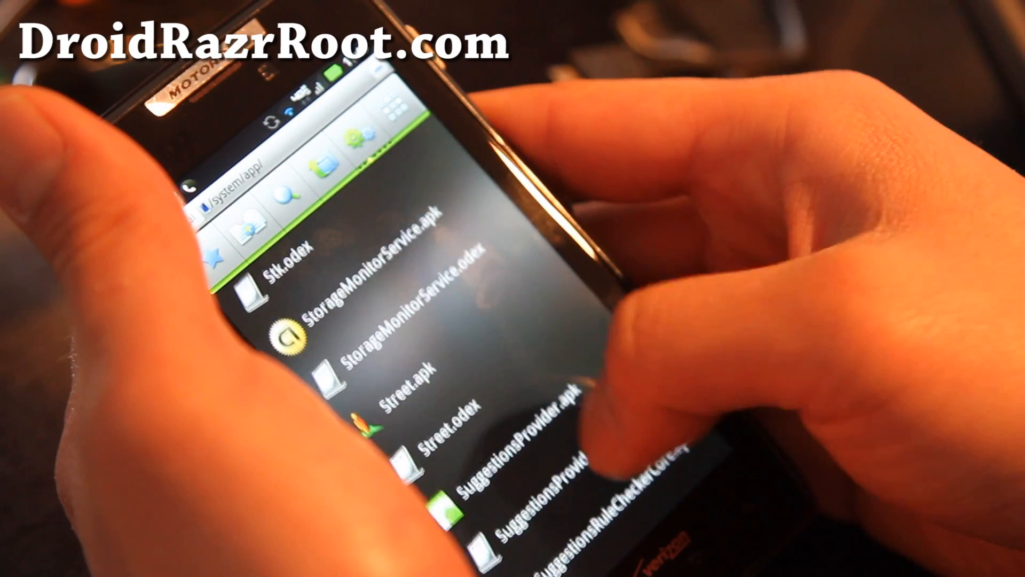
scroll(down, 3)
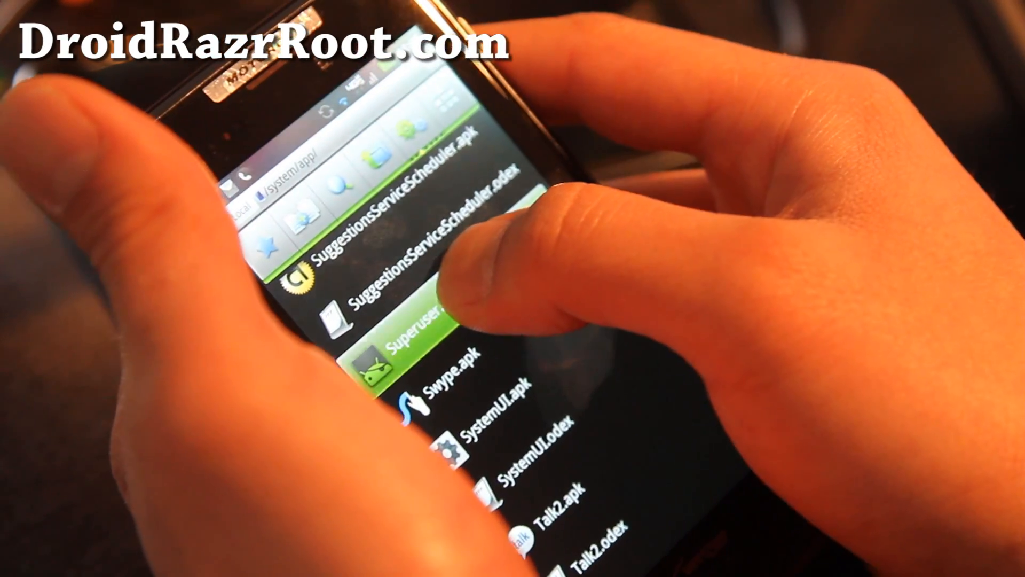
click(419, 333)
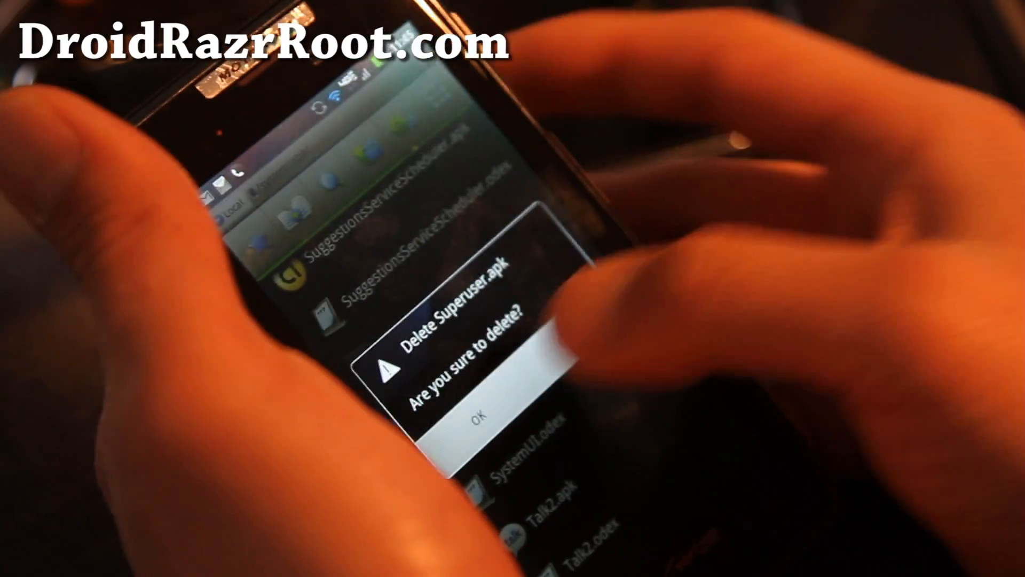
click(479, 417)
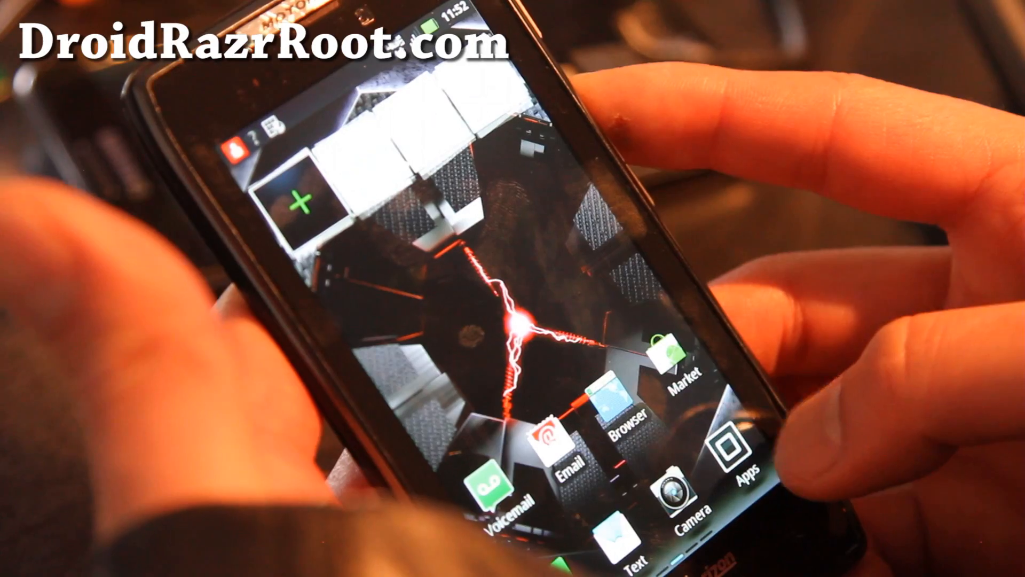
Open the app drawer and go to Settings, About phone
click(729, 447)
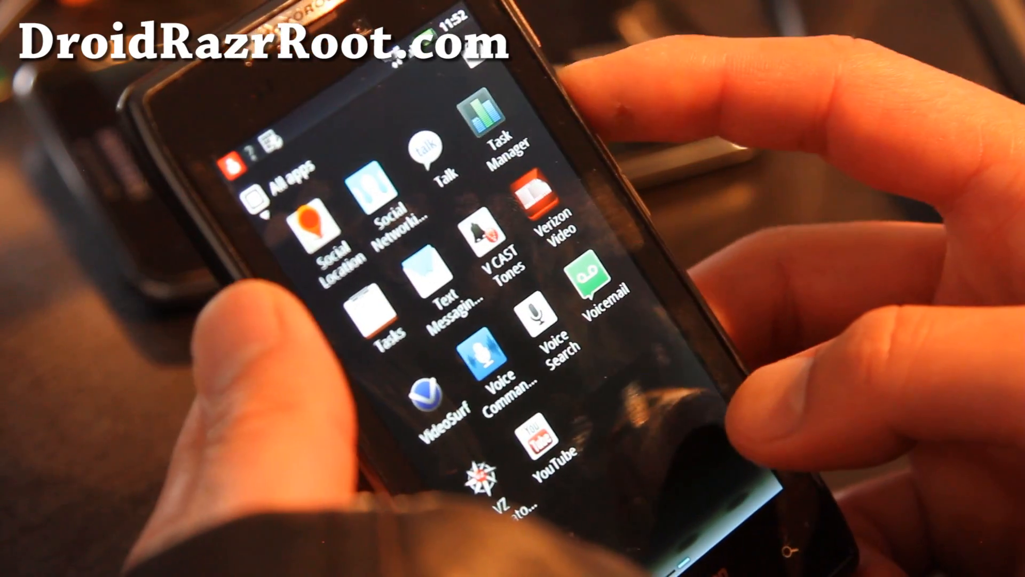
scroll(left, 3)
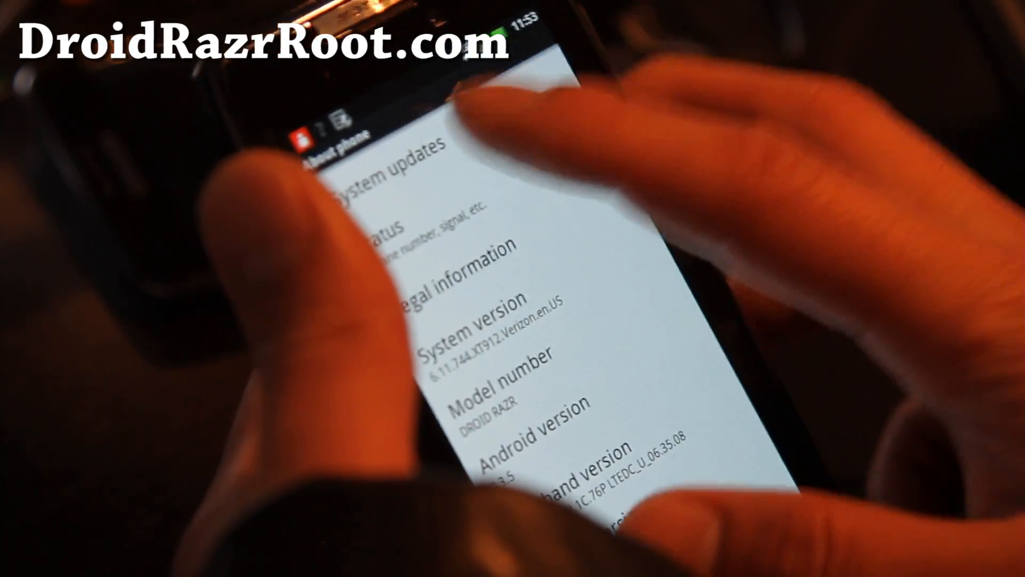
Run System updates to install the OTA, bringing the phone to 6.11.748.XT912
click(385, 163)
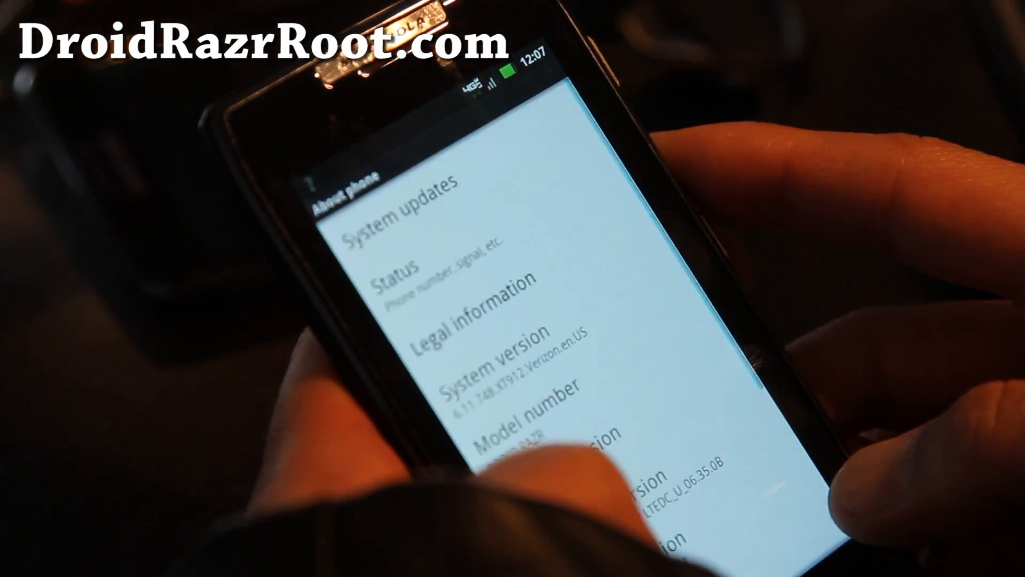
Acknowledge the 6.11.748 update-success notice and review the About phone details
scroll(down, 3)
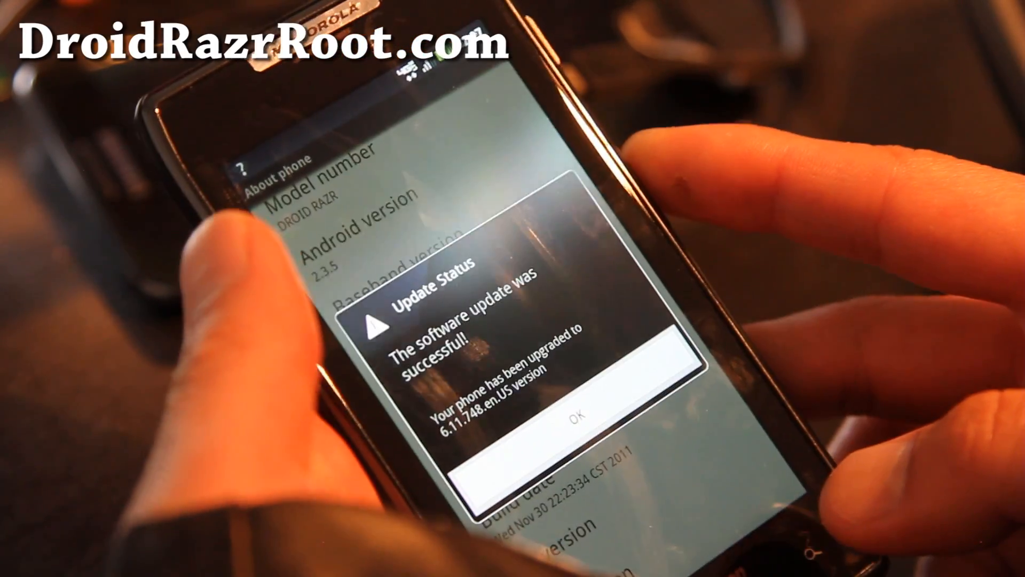
click(575, 415)
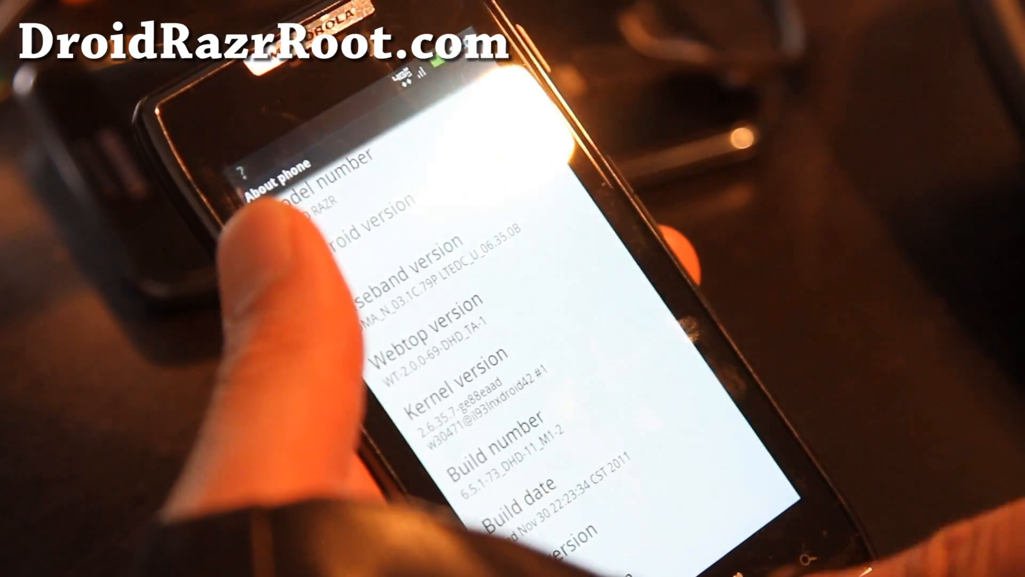